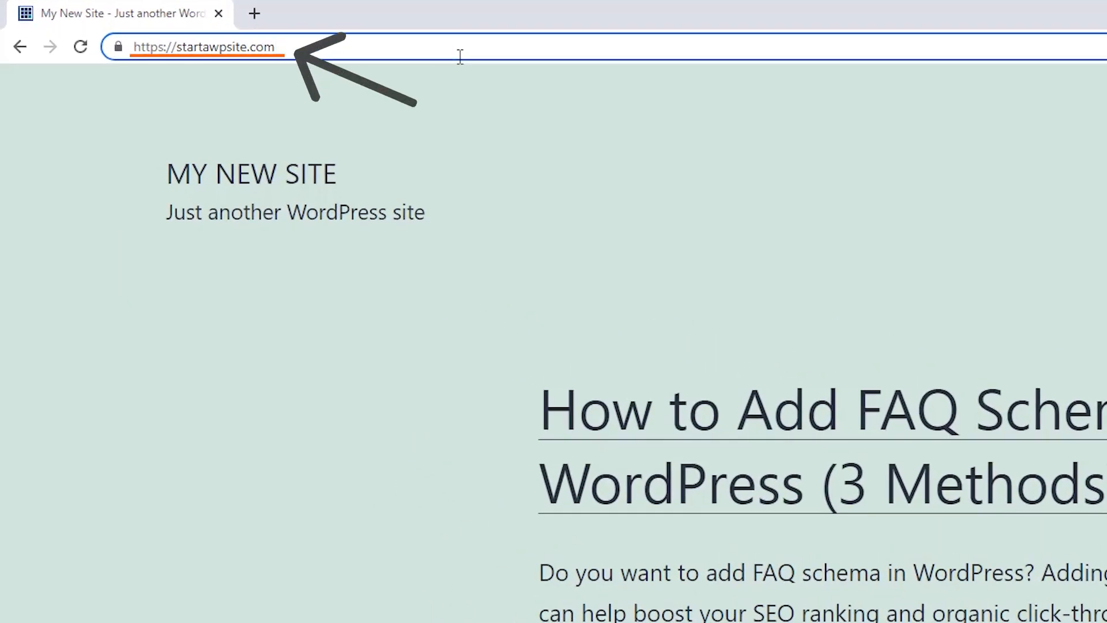
{"action": "left_click", "coordinate": [204, 47]}
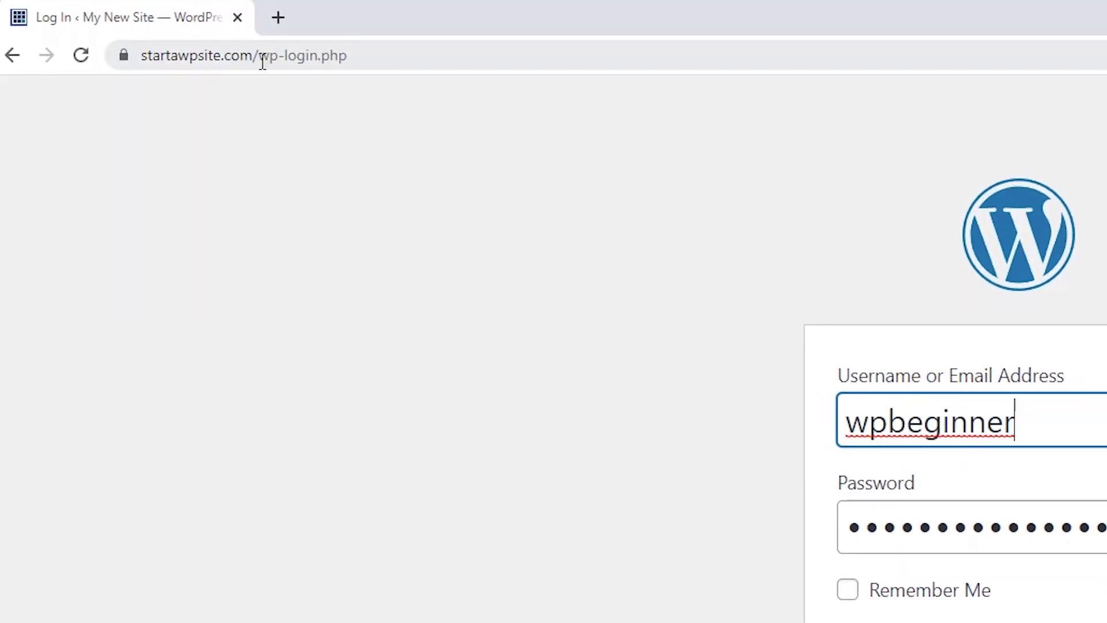
{"action": "left_click", "coordinate": [283, 55]}
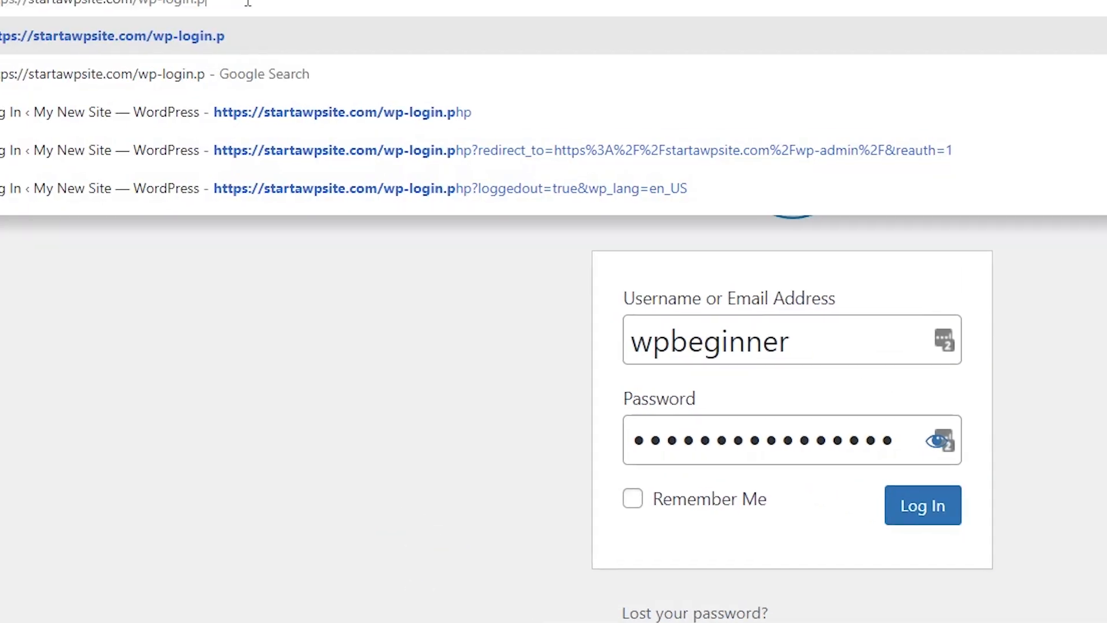
{"action": "type", "text": "https://startawpsite.com"}
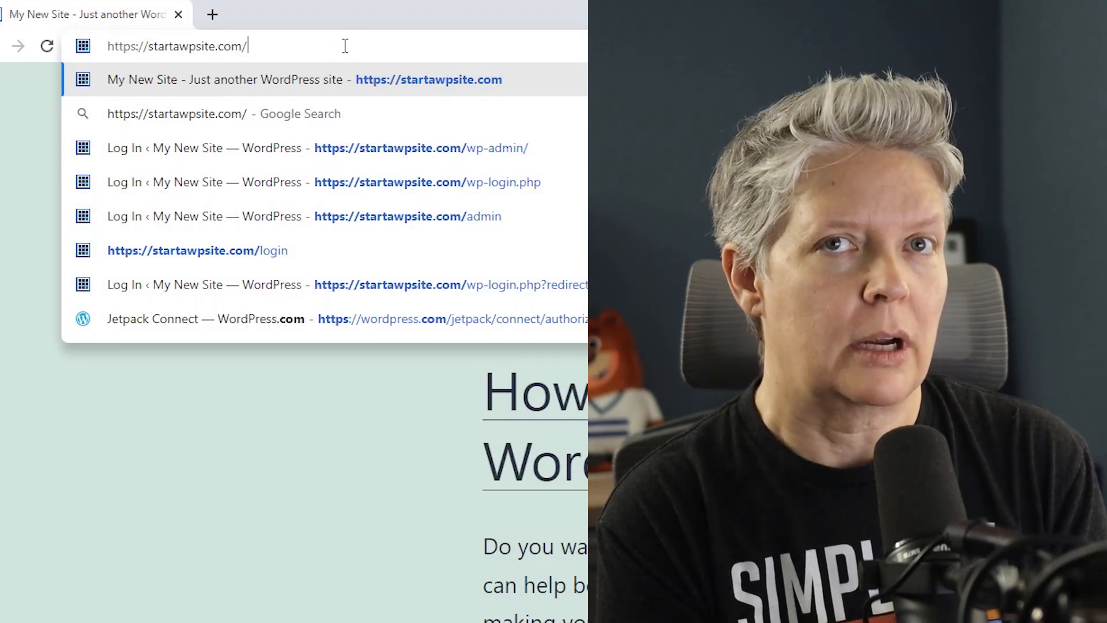
Try the /wordpress/login address, then the blog subdomain's /login address
{"action": "type", "text": "wordpress"}
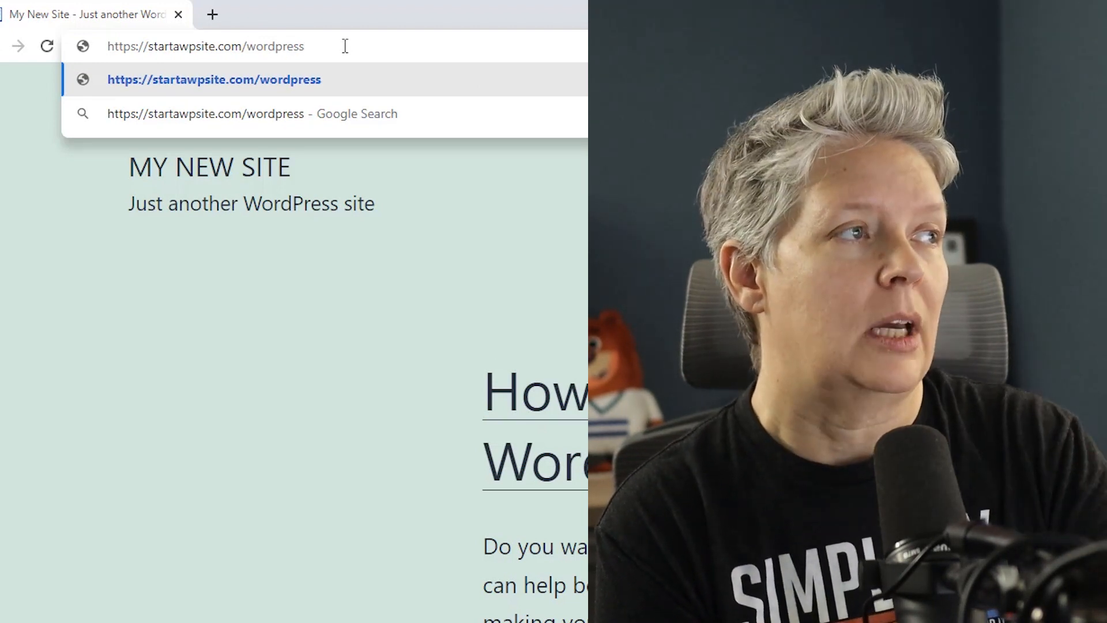
{"action": "type", "text": "/"}
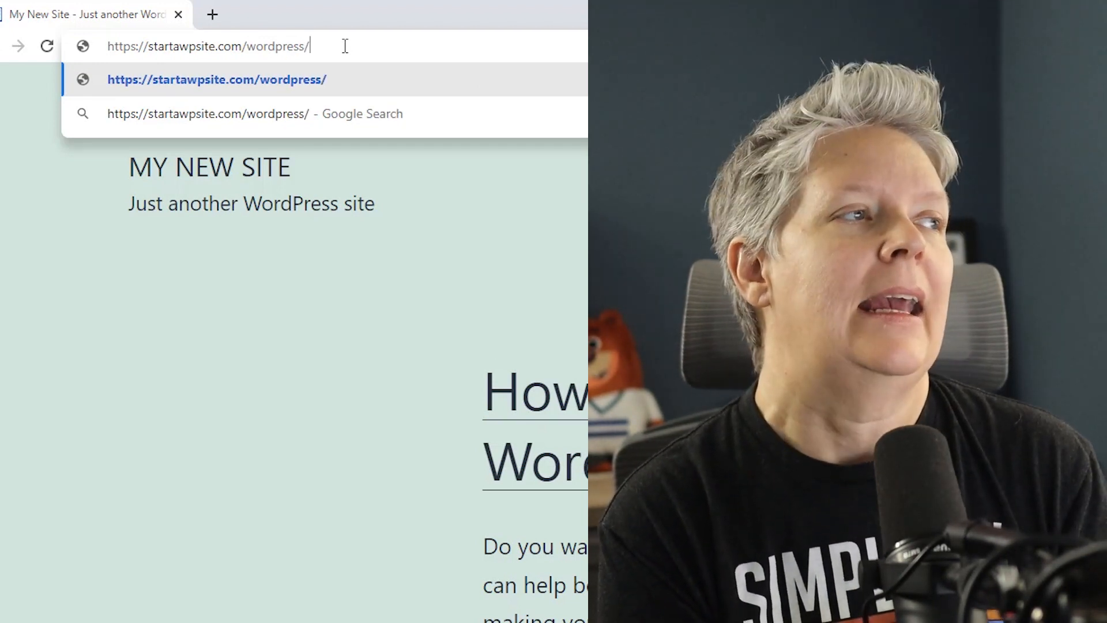
{"action": "type", "text": "login"}
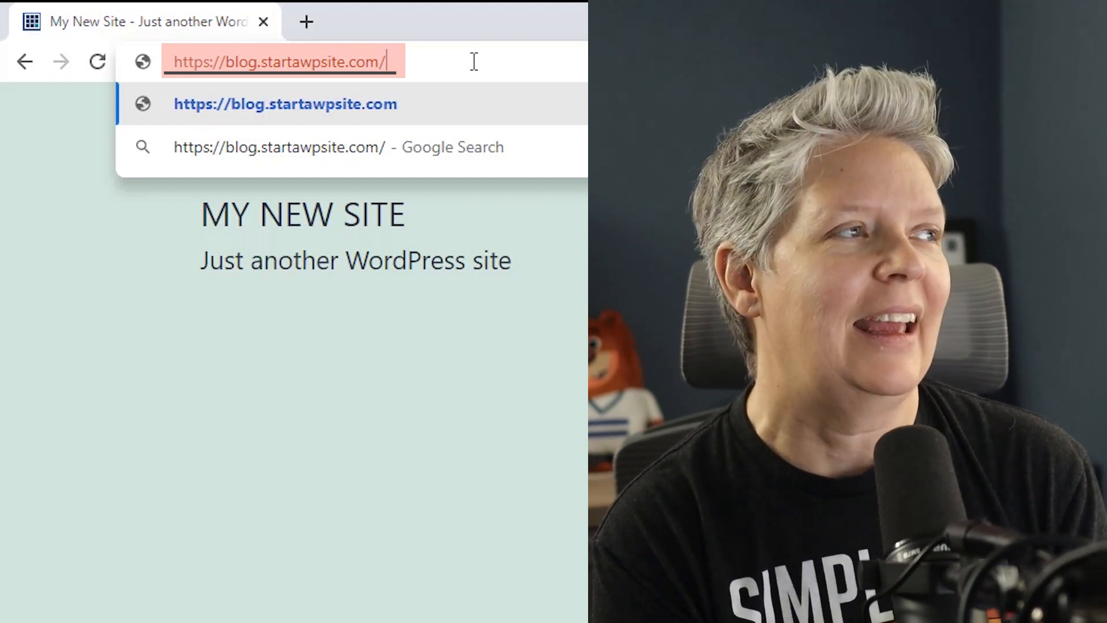
{"action": "type", "text": "login"}
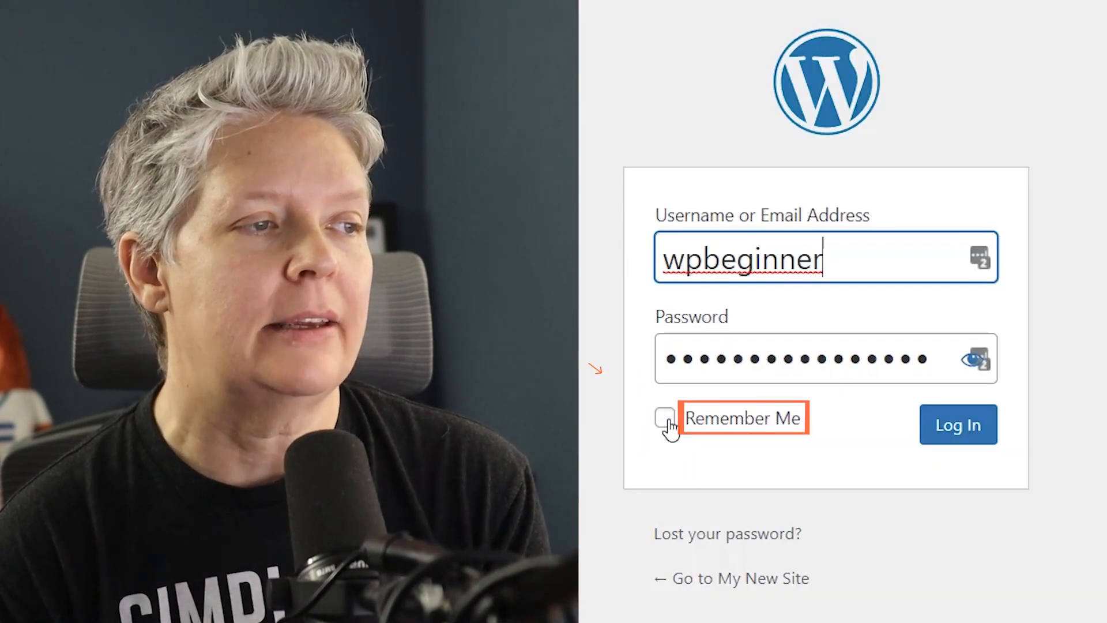
Tick Remember Me on the filled-in form and log in to the dashboard
{"action": "left_click", "coordinate": [665, 418]}
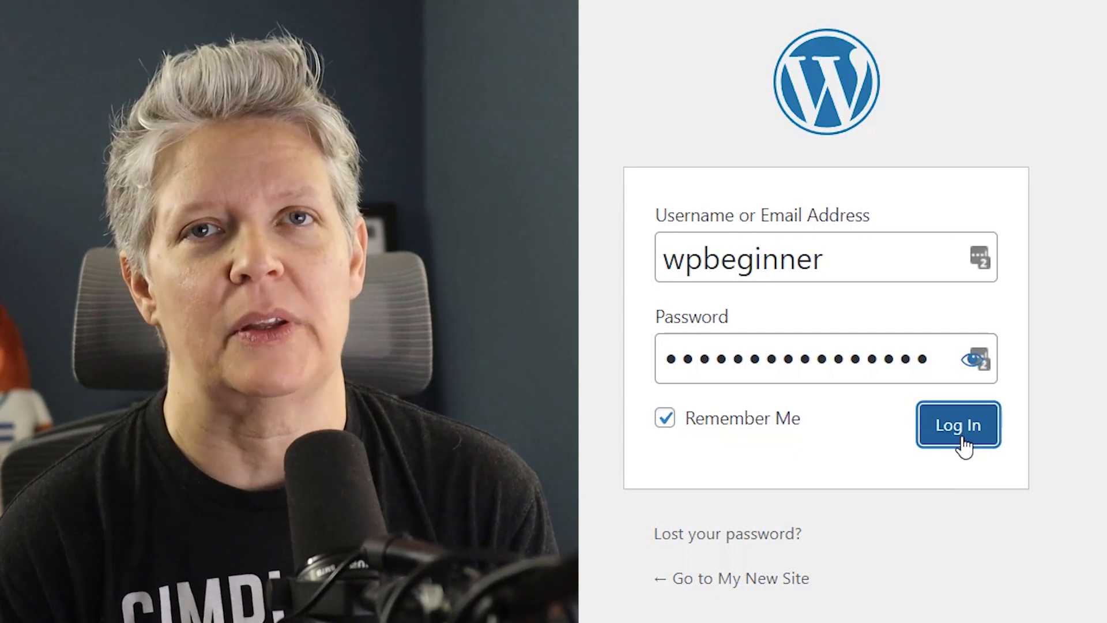
{"action": "left_click", "coordinate": [958, 424]}
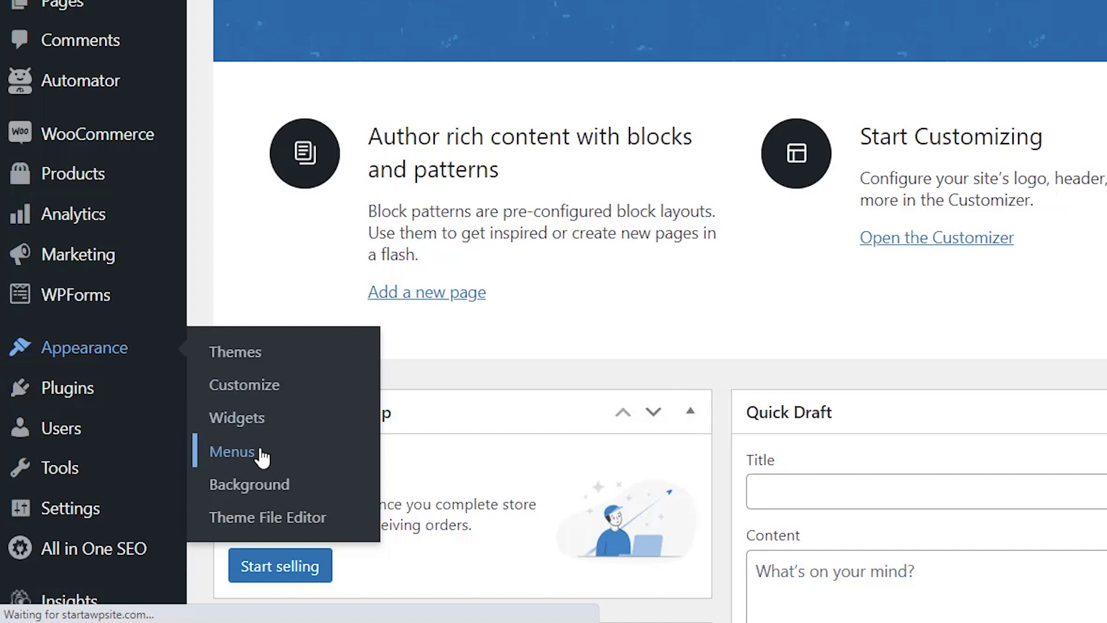
Add a custom 'Login' link to startawpsite.com/admin in the Main menu
{"action": "left_click", "coordinate": [231, 450]}
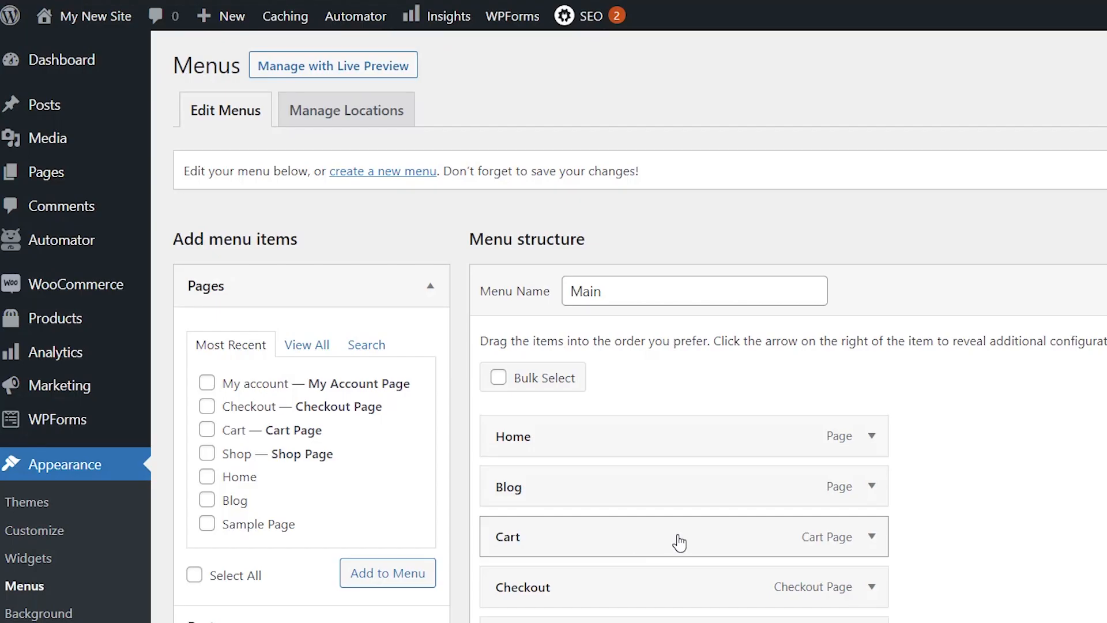
{"action": "scroll", "scroll_direction": "down", "scroll_amount": 3}
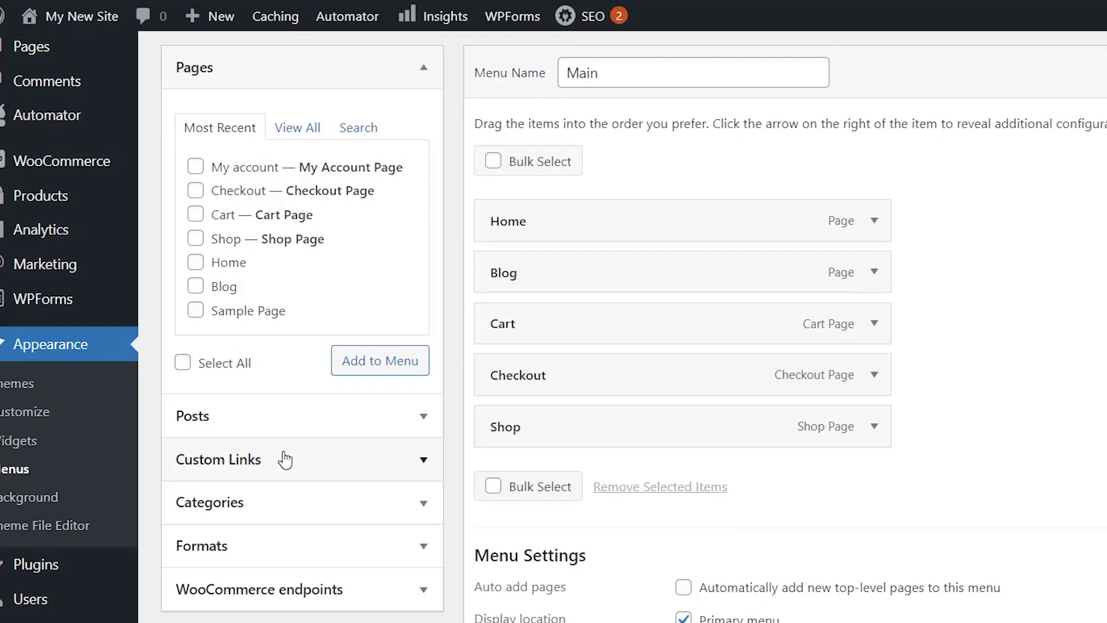
{"action": "left_click", "coordinate": [218, 459]}
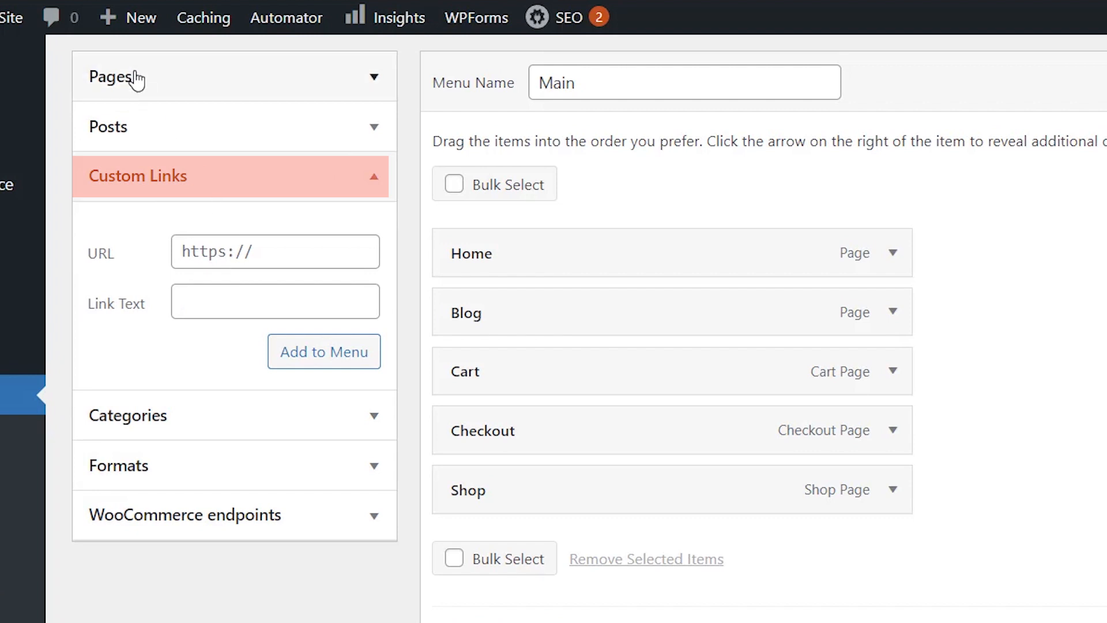
{"action": "type", "text": "https://startawpsite.com/"}
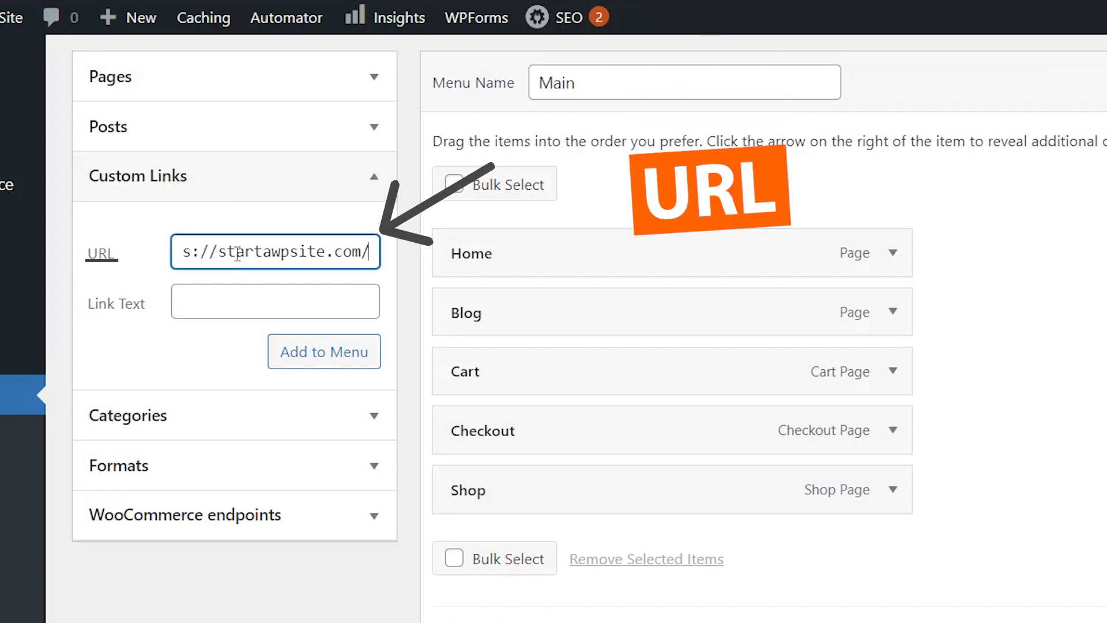
{"action": "type", "text": "/admin/"}
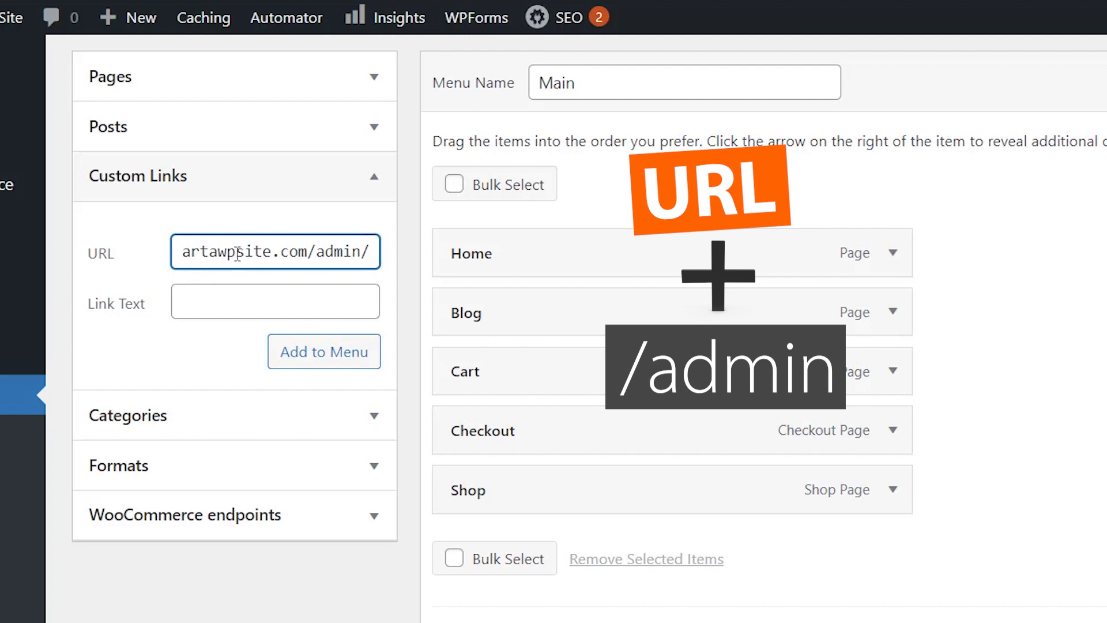
{"action": "type", "text": "Login"}
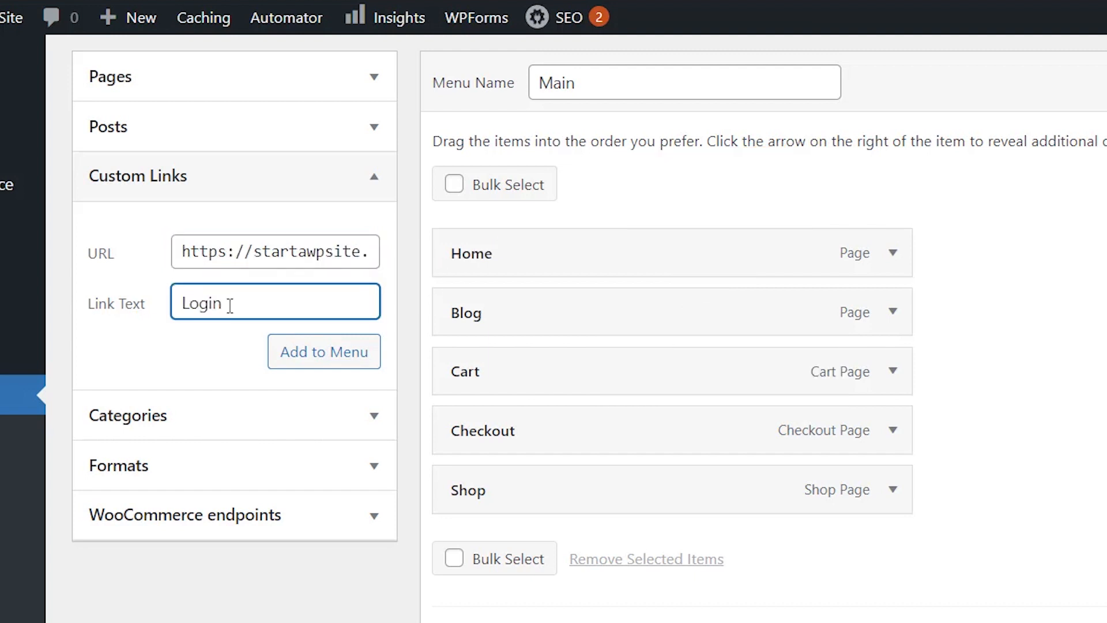
{"action": "left_click", "coordinate": [323, 351]}
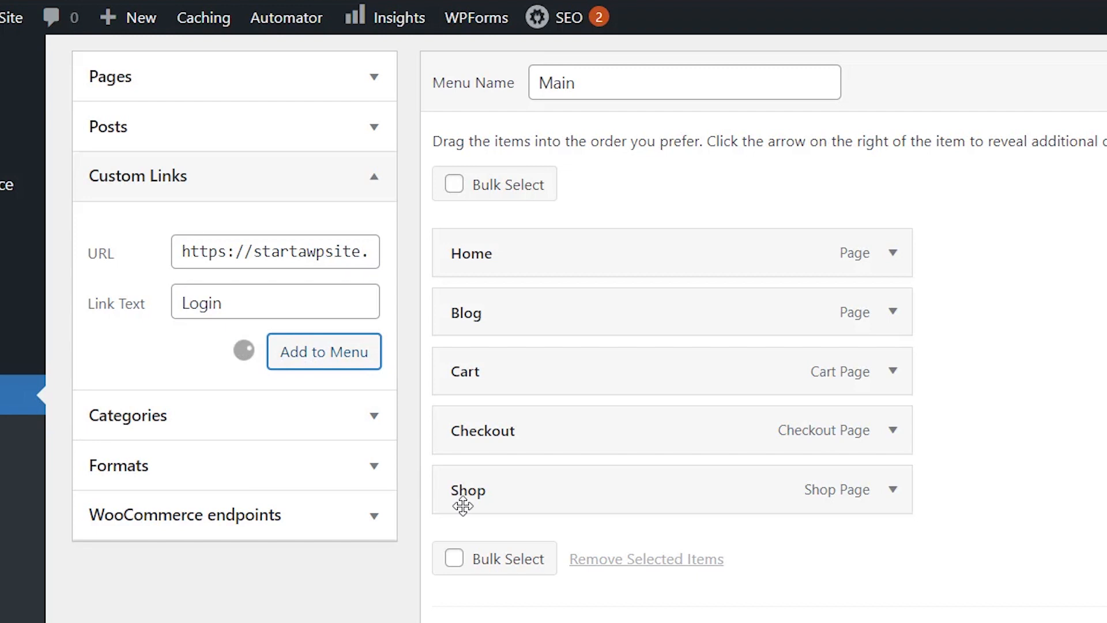
{"action": "mouse_move", "coordinate": [545, 535]}
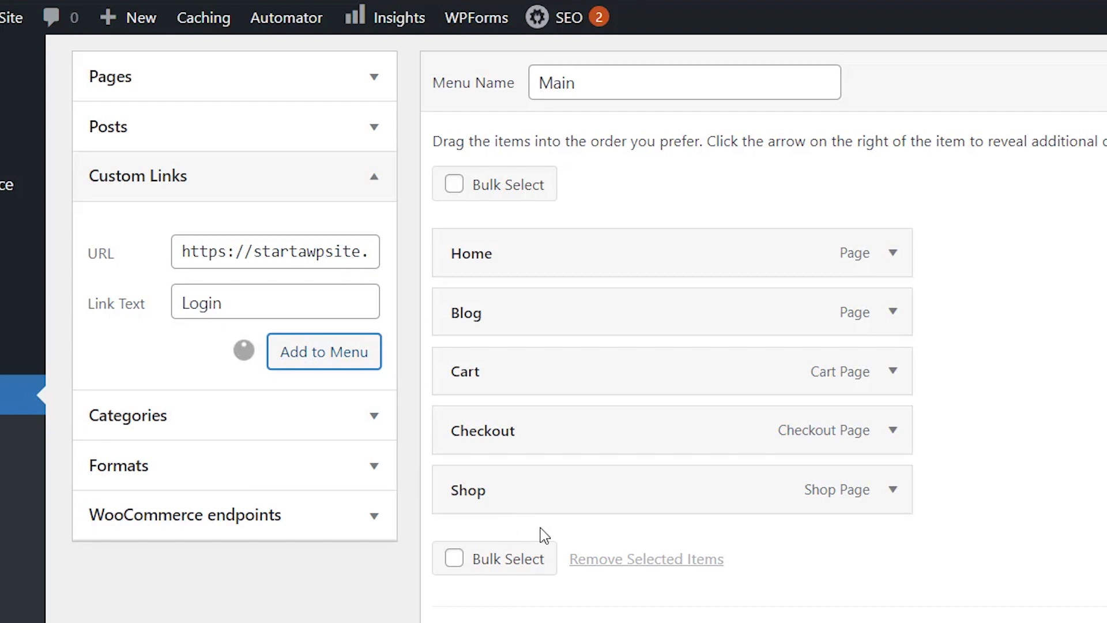
{"action": "left_click", "coordinate": [324, 351]}
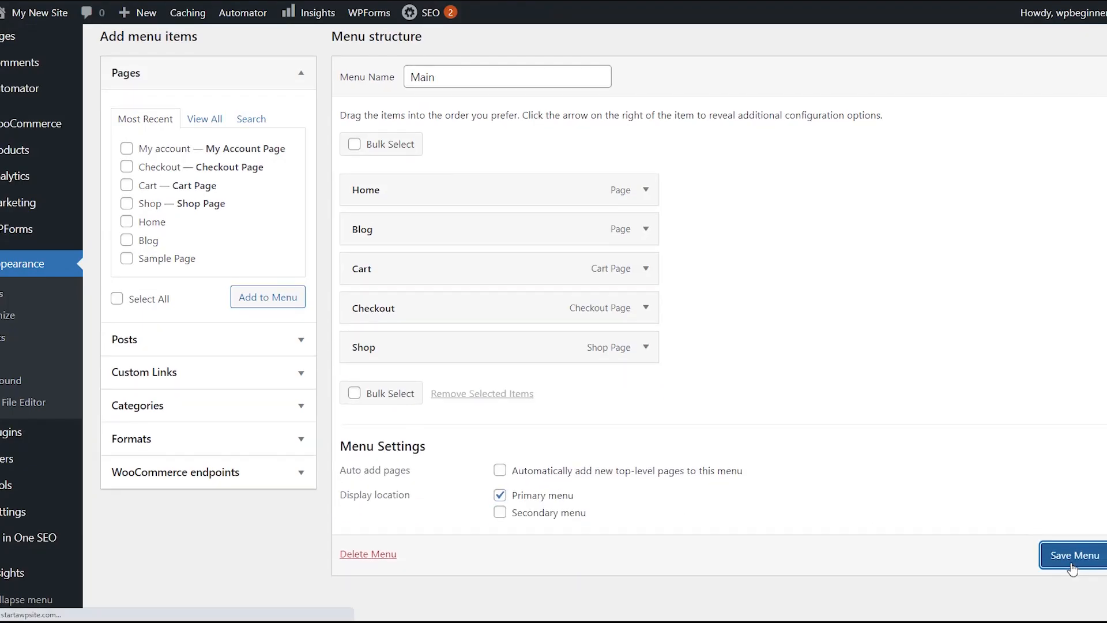
{"action": "mouse_move", "coordinate": [714, 530]}
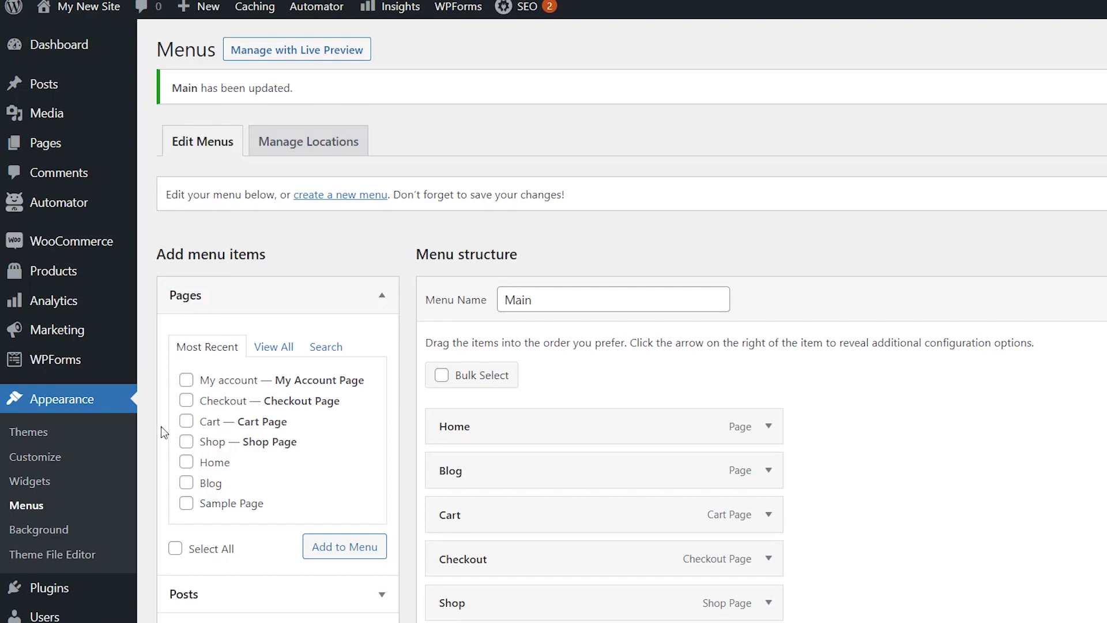
Insert a Login/out block into the footer widgets and try its Log out link
{"action": "scroll", "scroll_direction": "down", "scroll_amount": 3}
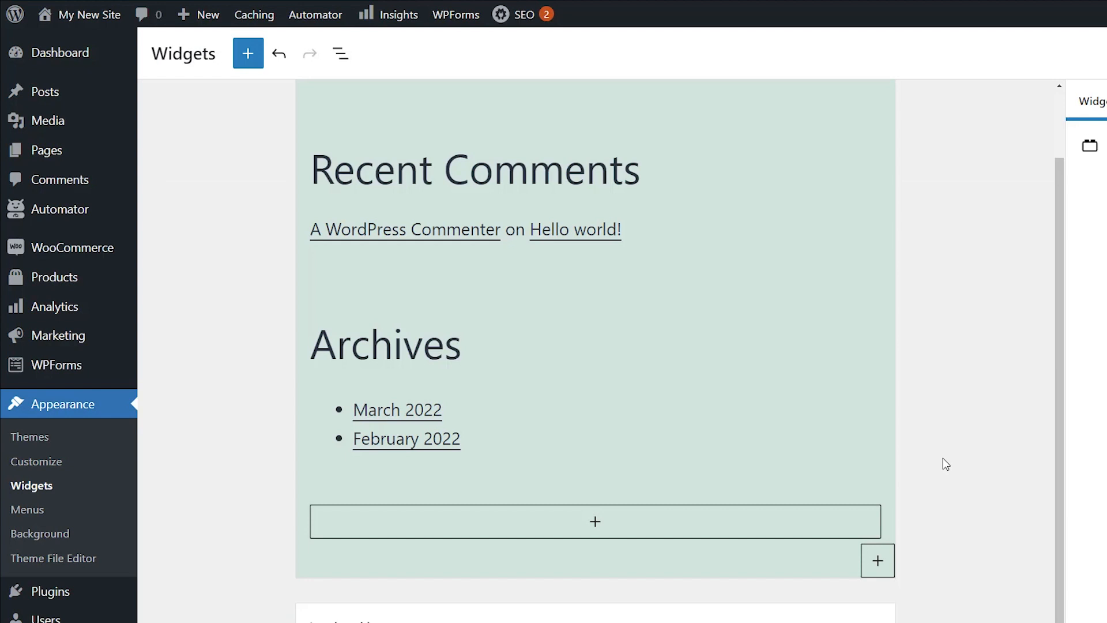
{"action": "scroll", "scroll_direction": "down", "scroll_amount": 3}
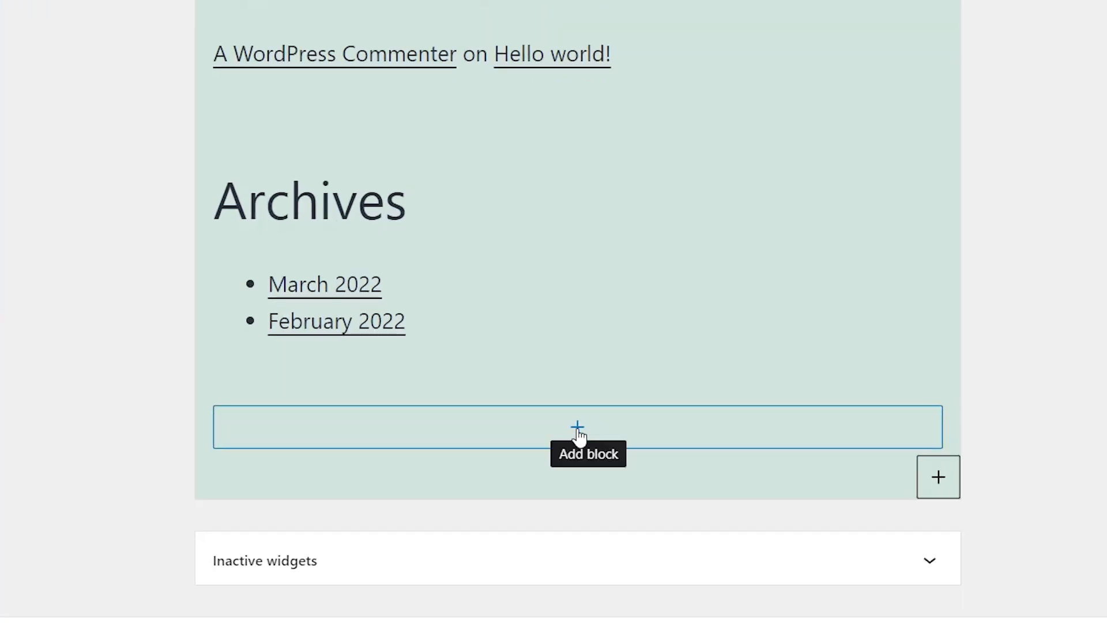
{"action": "left_click", "coordinate": [578, 427]}
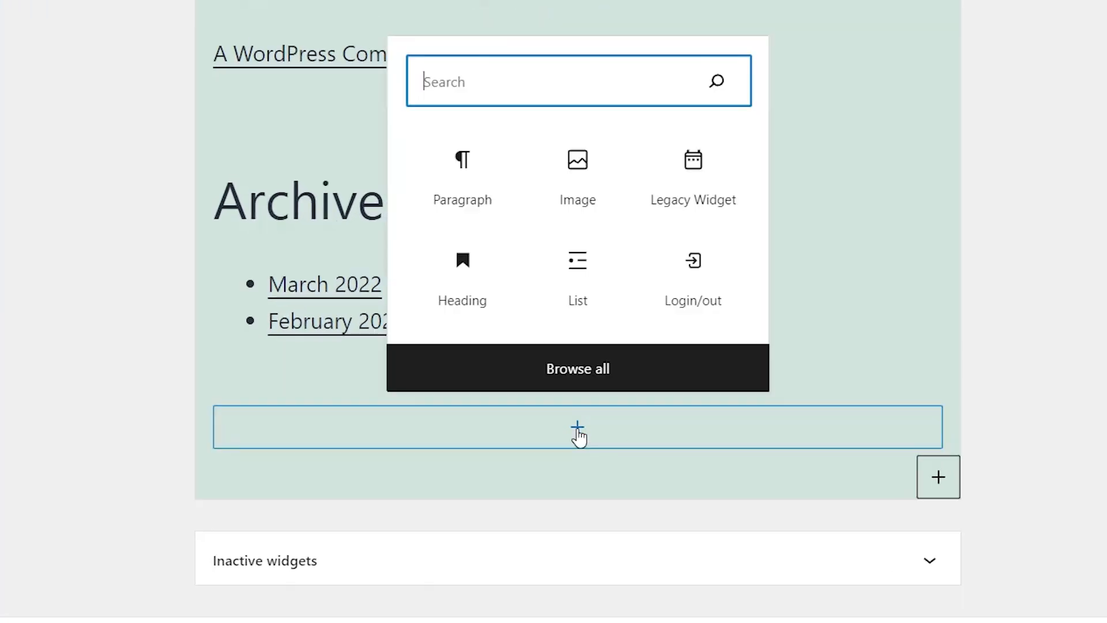
{"action": "mouse_move", "coordinate": [692, 268]}
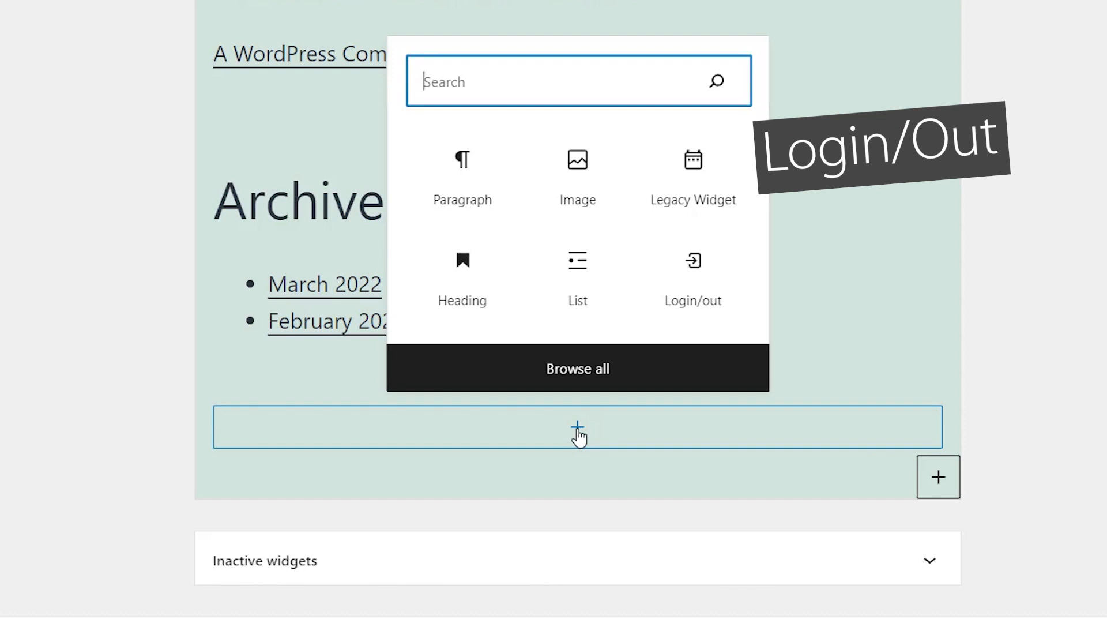
{"action": "type", "text": "lo"}
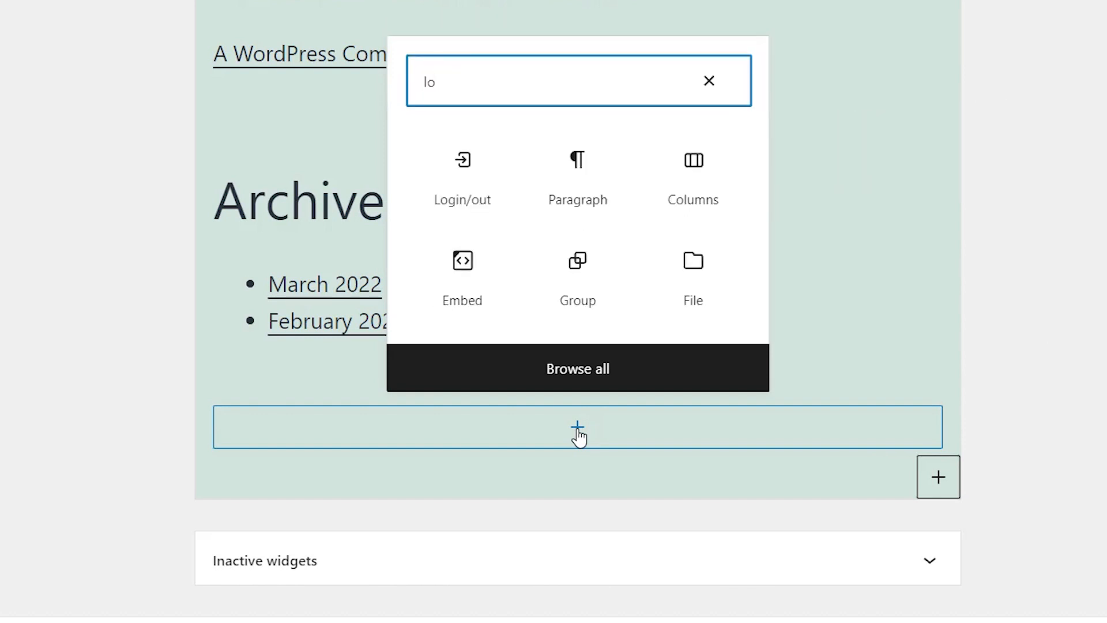
{"action": "left_click", "coordinate": [463, 176]}
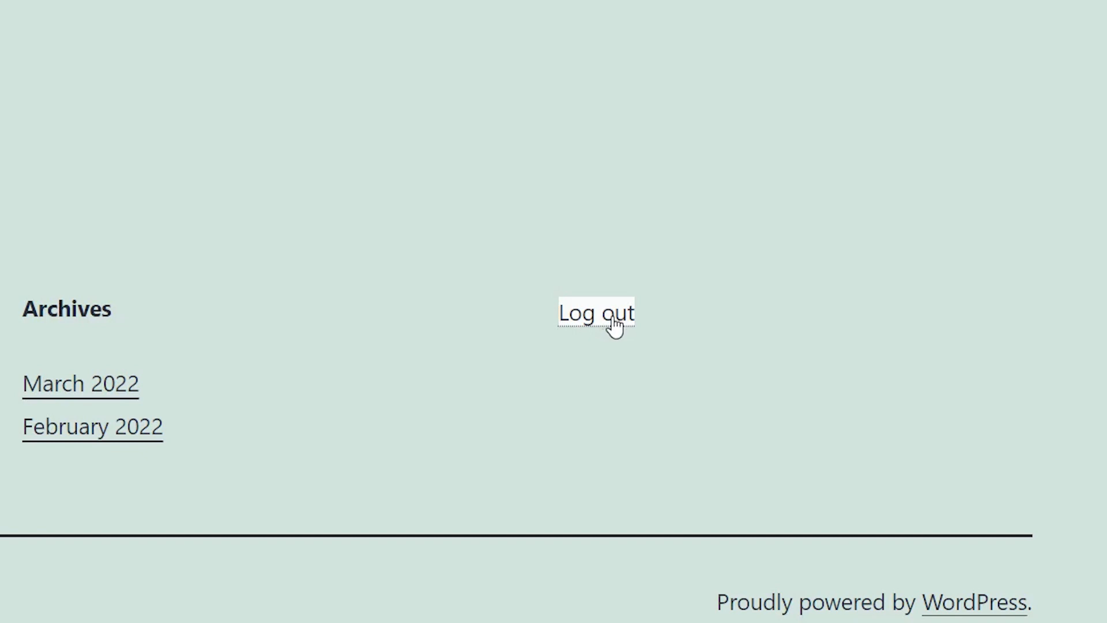
{"action": "left_click", "coordinate": [596, 312]}
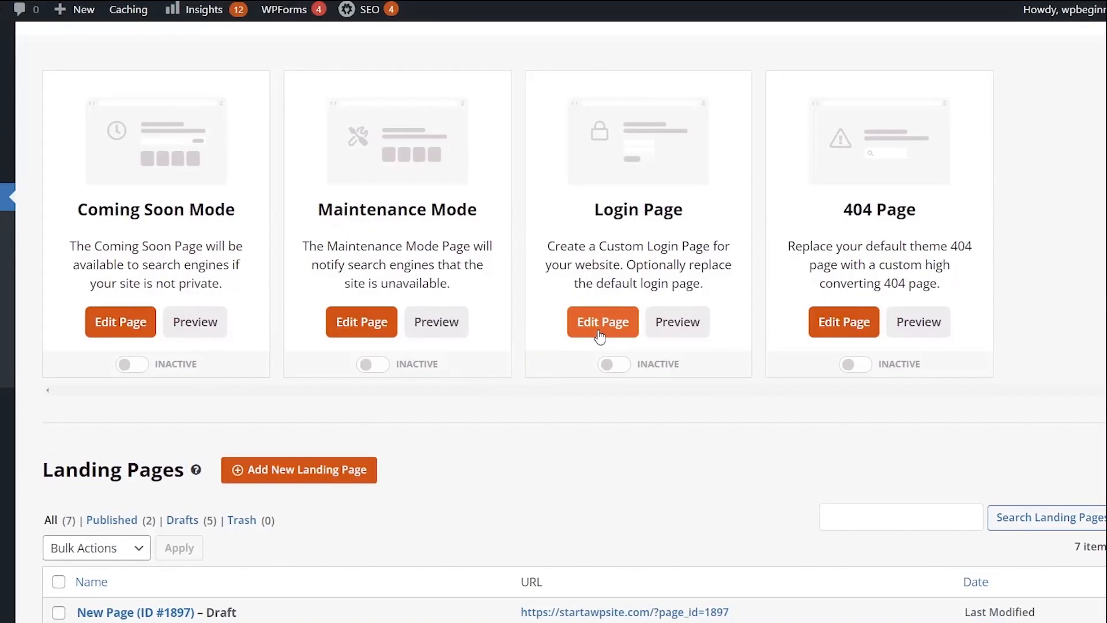
Edit the SeedProd Login Page design and browse its Blocks panel
{"action": "left_click", "coordinate": [602, 322]}
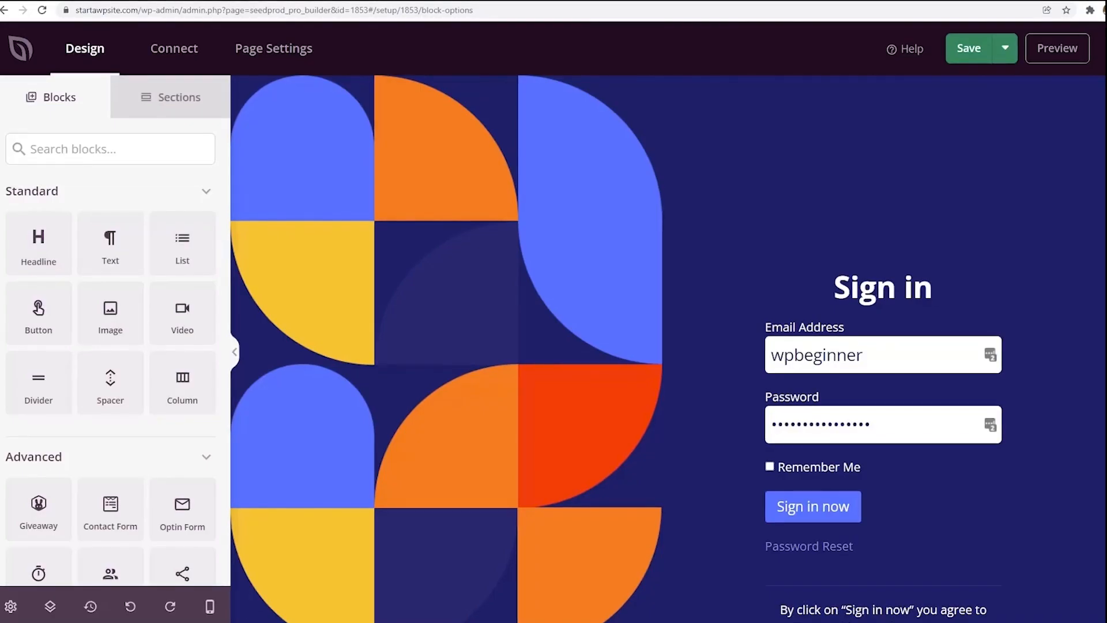
{"action": "left_click", "coordinate": [882, 287]}
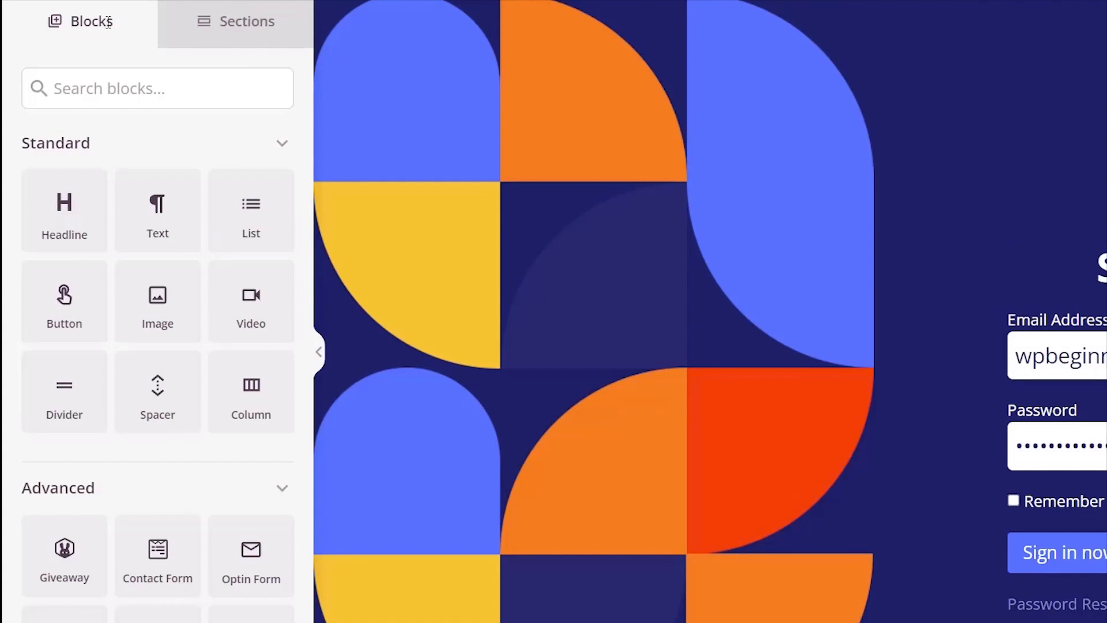
{"action": "scroll", "scroll_direction": "down", "scroll_amount": 3}
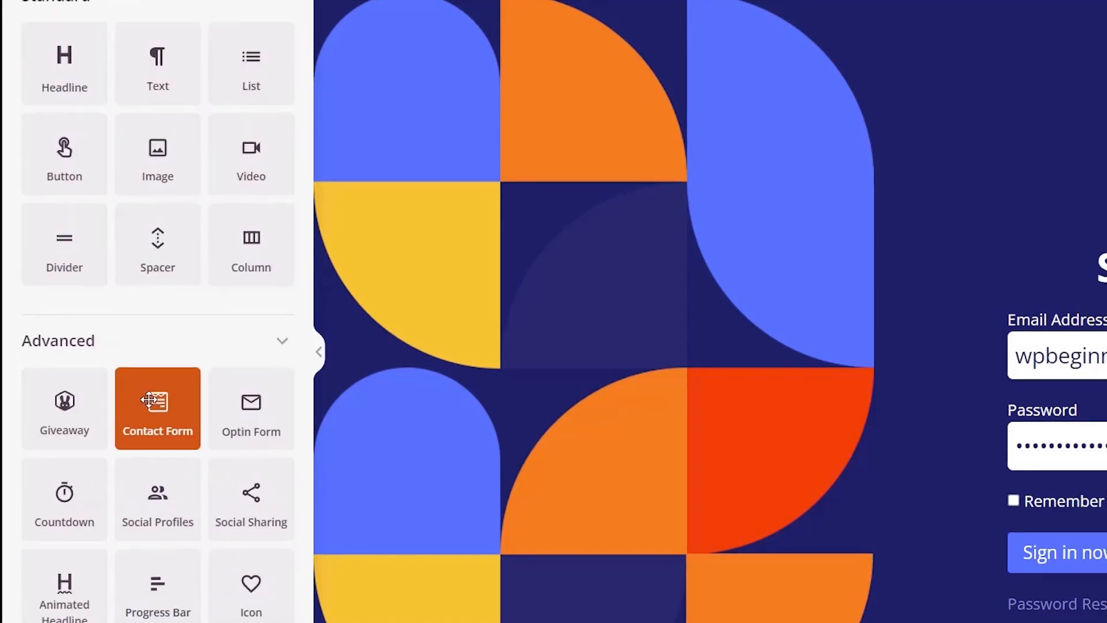
{"action": "scroll", "scroll_direction": "down", "scroll_amount": 3}
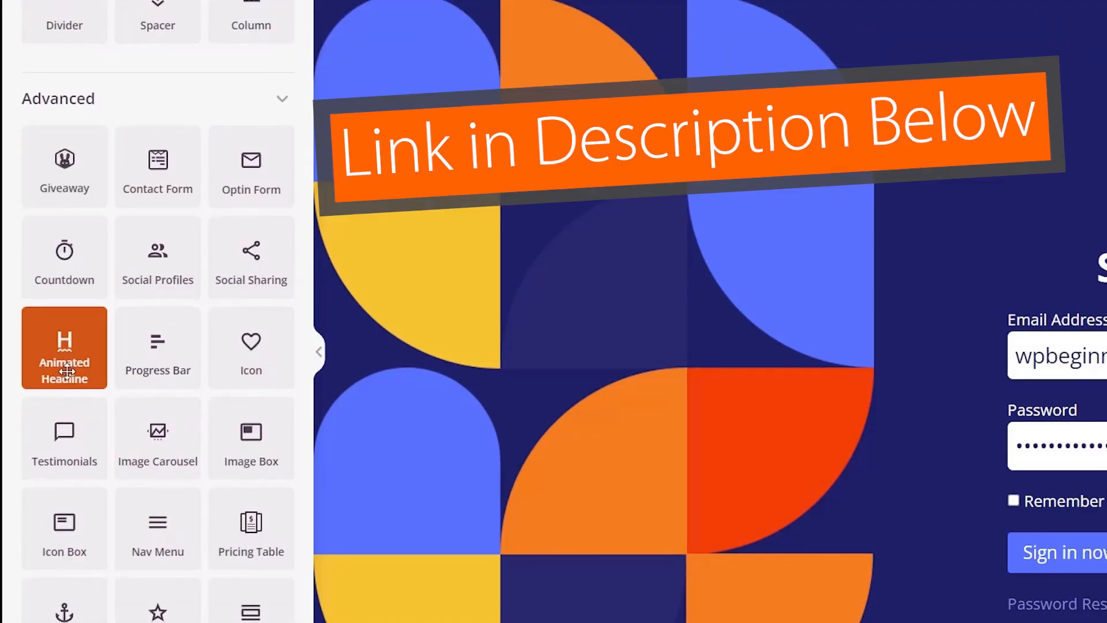
{"action": "mouse_move", "coordinate": [158, 256]}
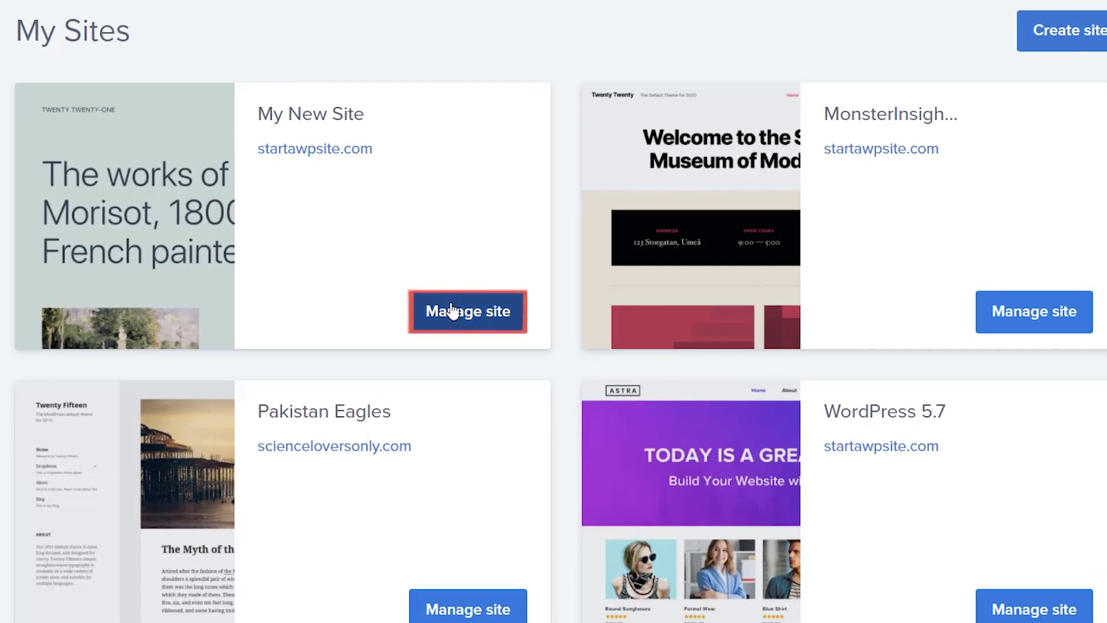
Manage My New Site in Bluehost and log into its WordPress admin
{"action": "left_click", "coordinate": [466, 312]}
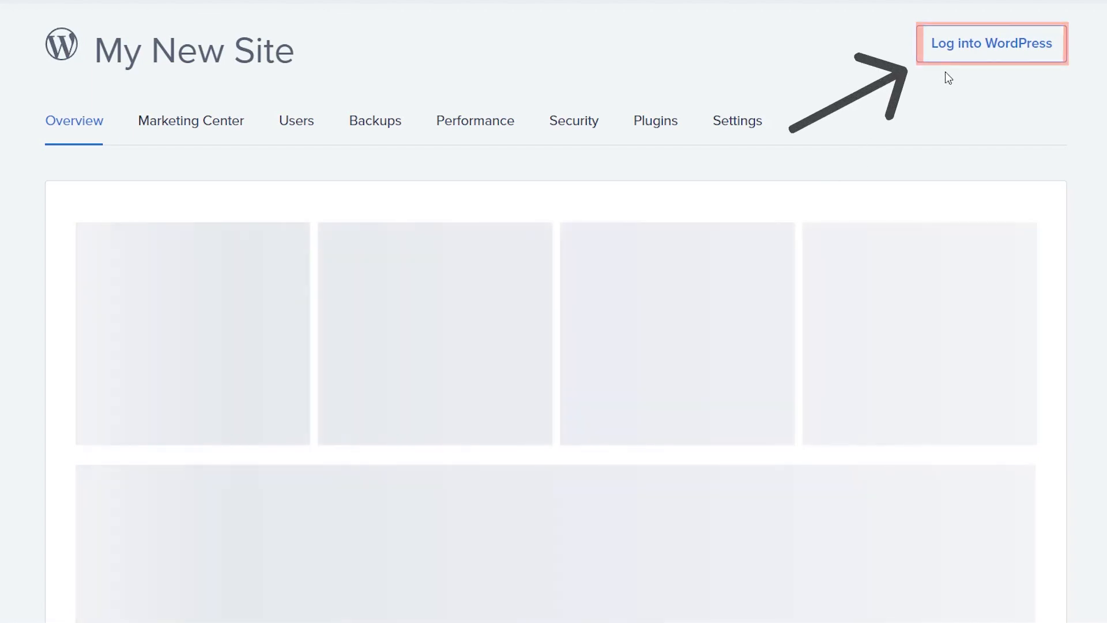
{"action": "left_click", "coordinate": [991, 42]}
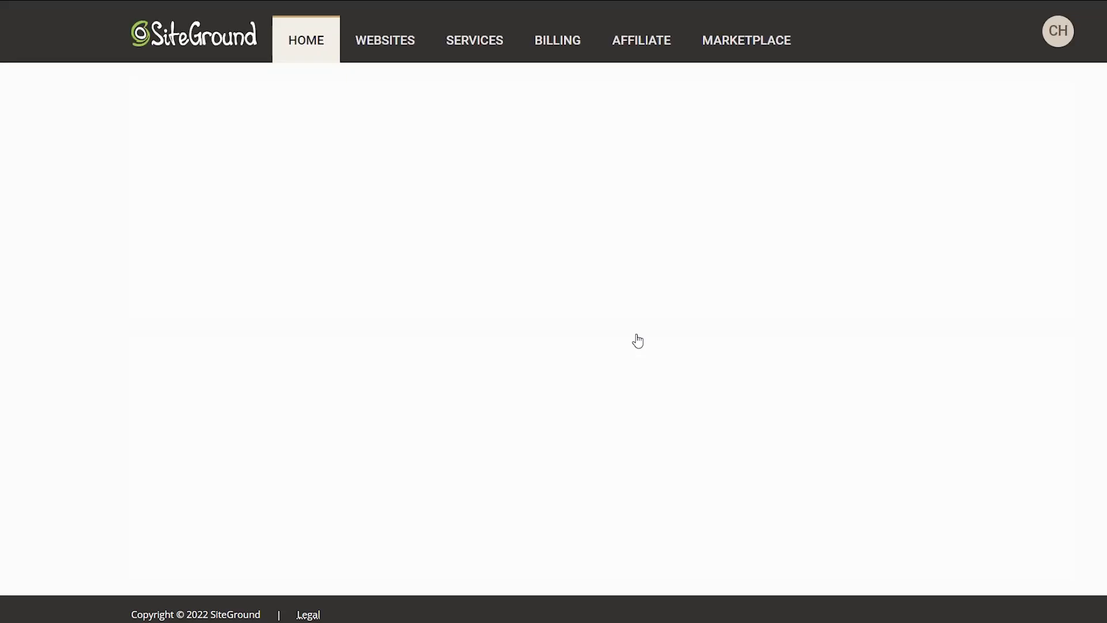
Open the Websites section of the SiteGround dashboard
{"action": "left_click", "coordinate": [384, 40]}
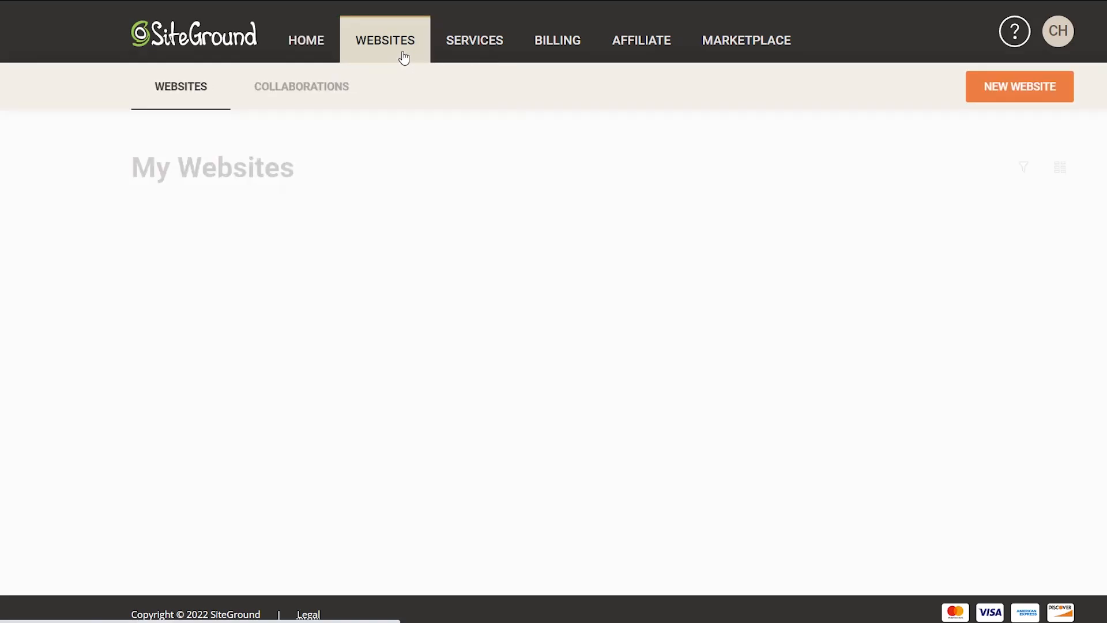